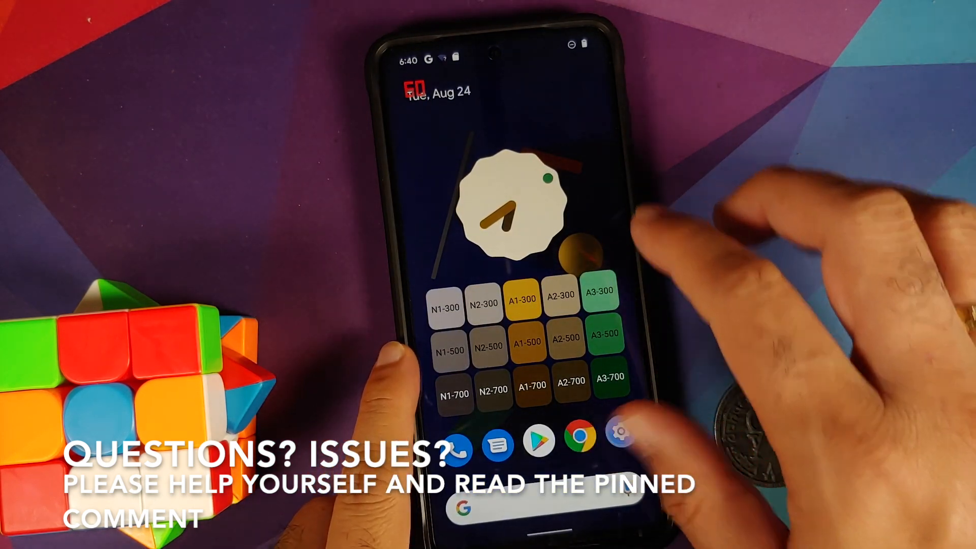
Browse Settings, look through Display settings and return to the main settings list
{"action": "left_click", "coordinate": [617, 433]}
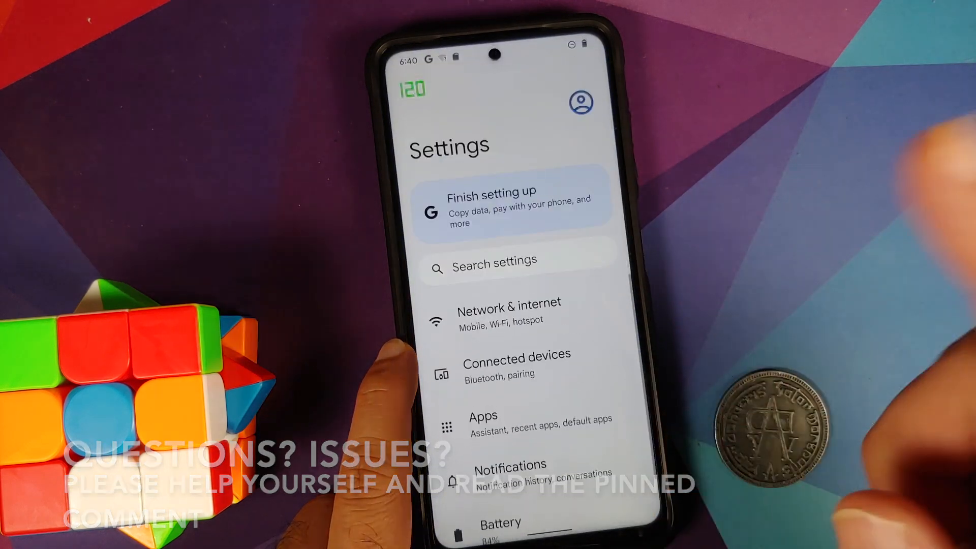
{"action": "scroll", "scroll_direction": "down", "scroll_amount": 3}
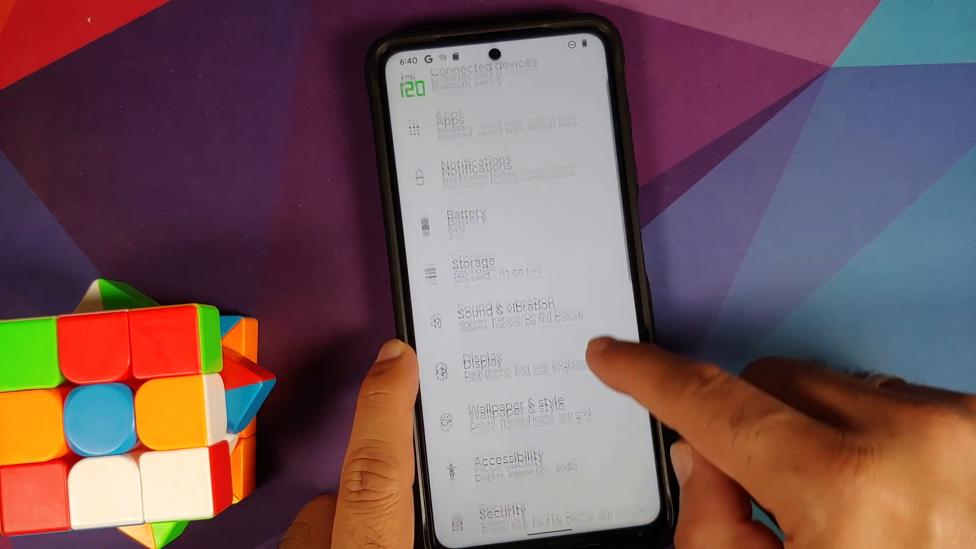
{"action": "left_click", "coordinate": [486, 364]}
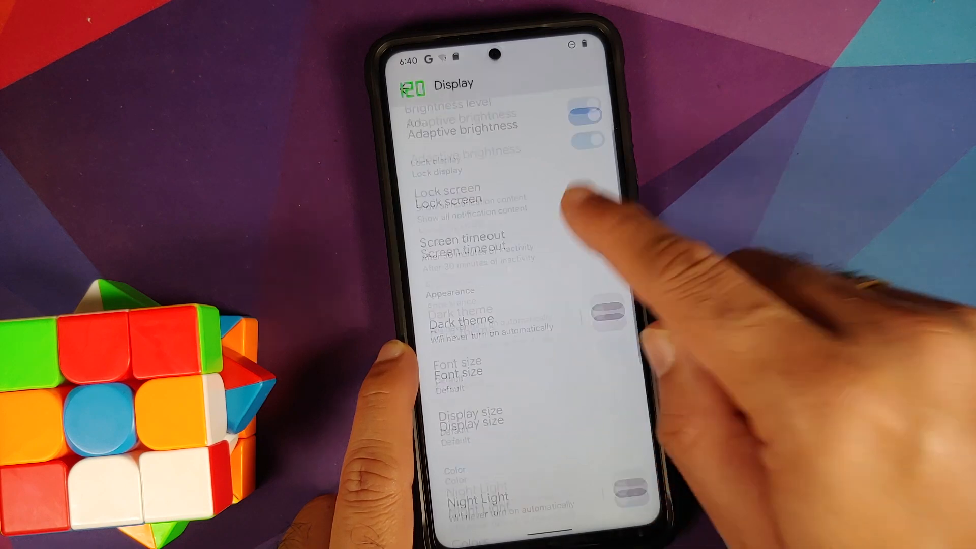
{"action": "scroll", "scroll_direction": "down", "scroll_amount": 3}
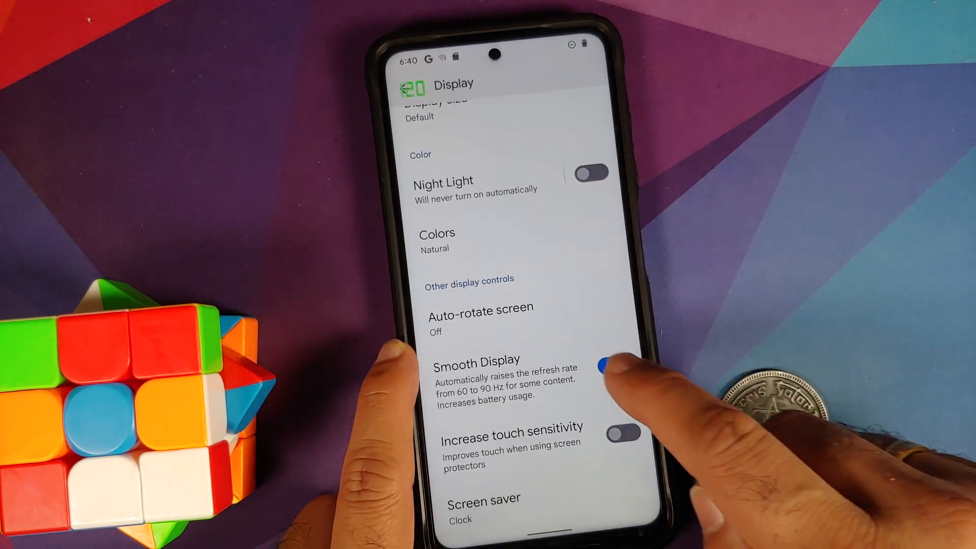
{"action": "left_click", "coordinate": [613, 365]}
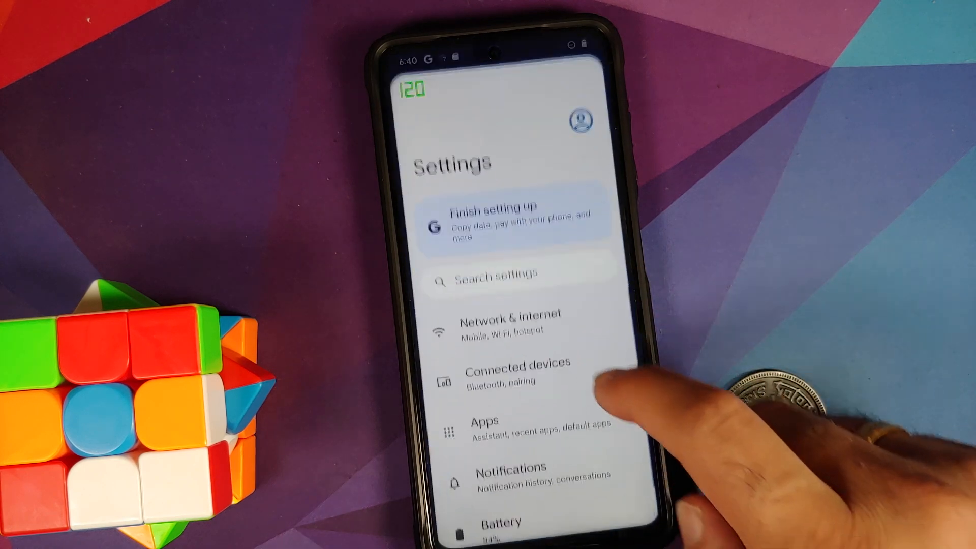
Launch the Clock app from the all-apps list, then return to the home screen
{"action": "left_click", "coordinate": [503, 276]}
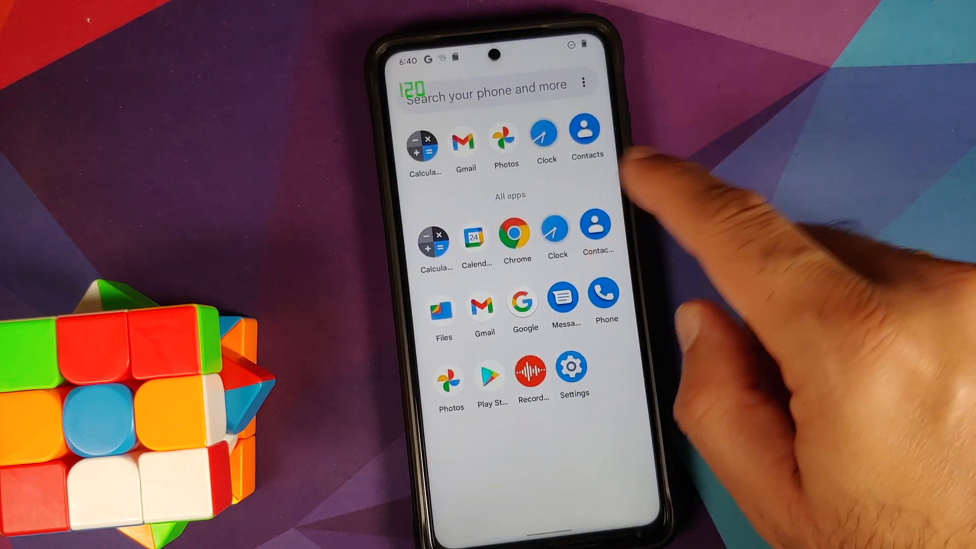
{"action": "left_click", "coordinate": [586, 132]}
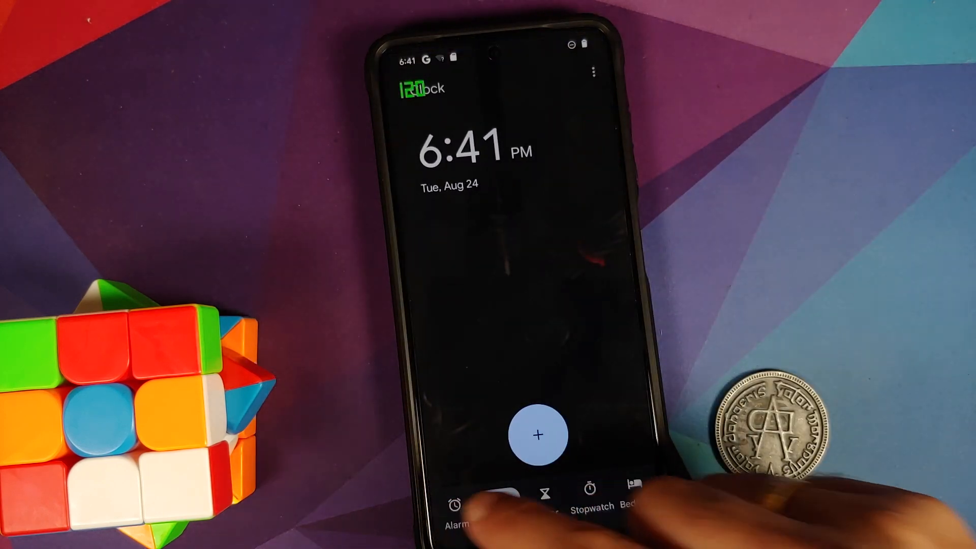
{"action": "left_click", "coordinate": [456, 505]}
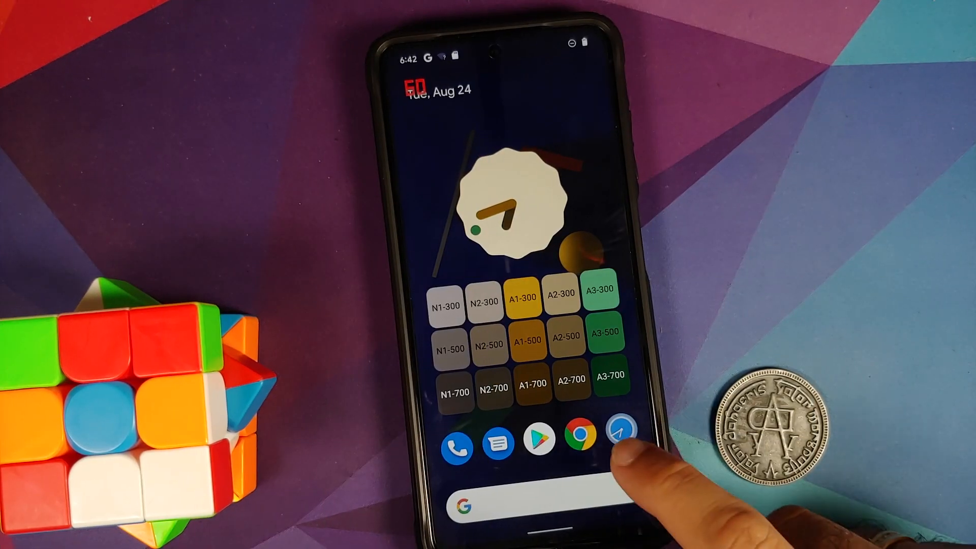
Show the home screen options (Home settings/Widgets/Wallpaper) and reopen the main Settings list
{"action": "left_click", "coordinate": [634, 443]}
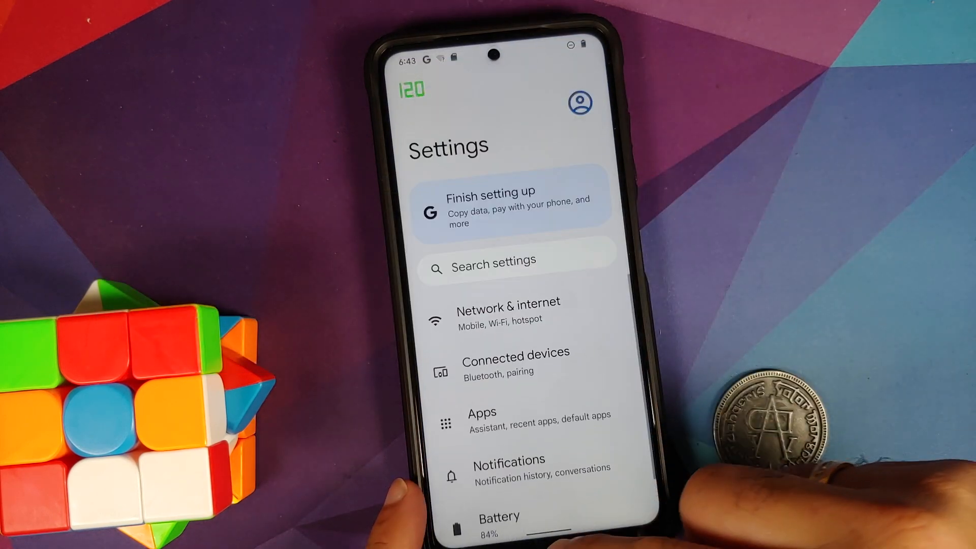
{"action": "left_click", "coordinate": [514, 261]}
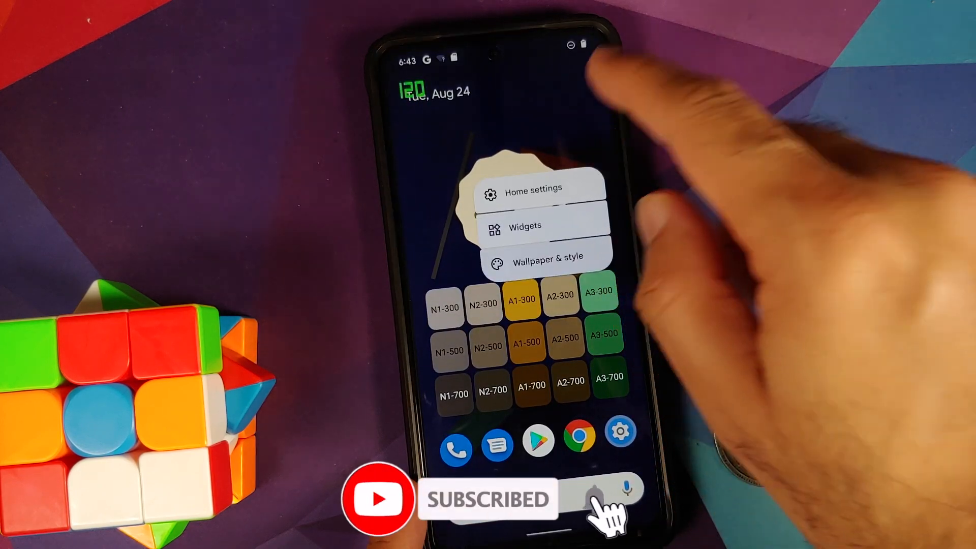
{"action": "left_click", "coordinate": [537, 190]}
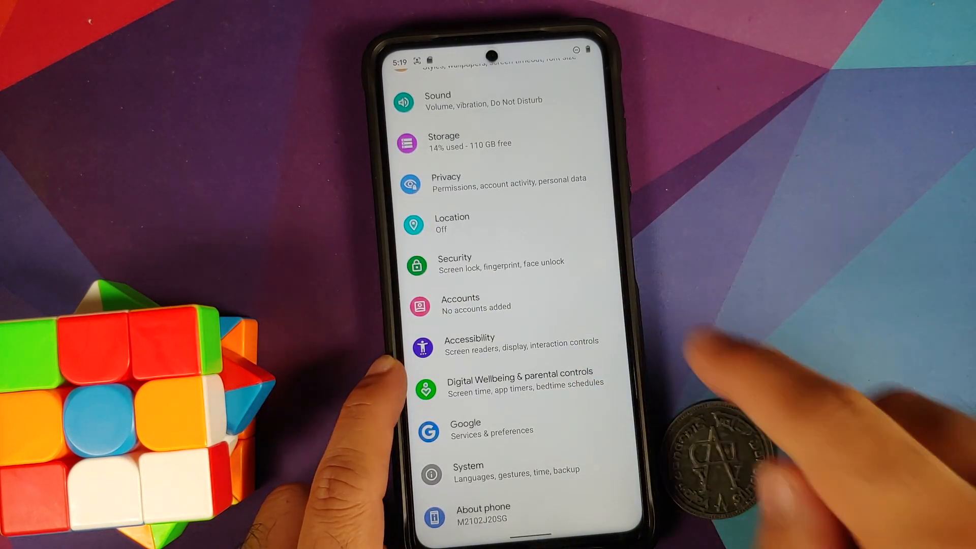
Check the Security and Accounts pages, confirming no screen lock or accounts are set
{"action": "left_click", "coordinate": [454, 260]}
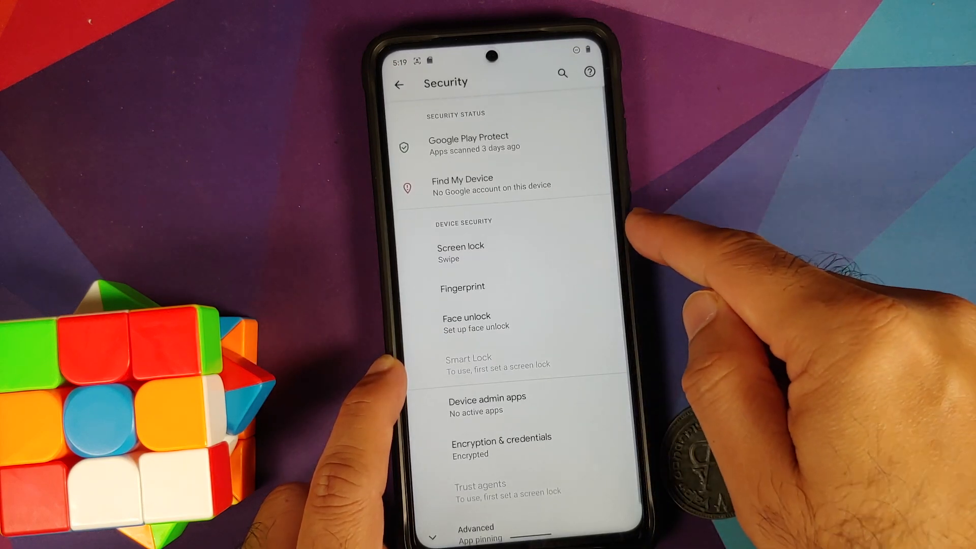
{"action": "left_click", "coordinate": [398, 86]}
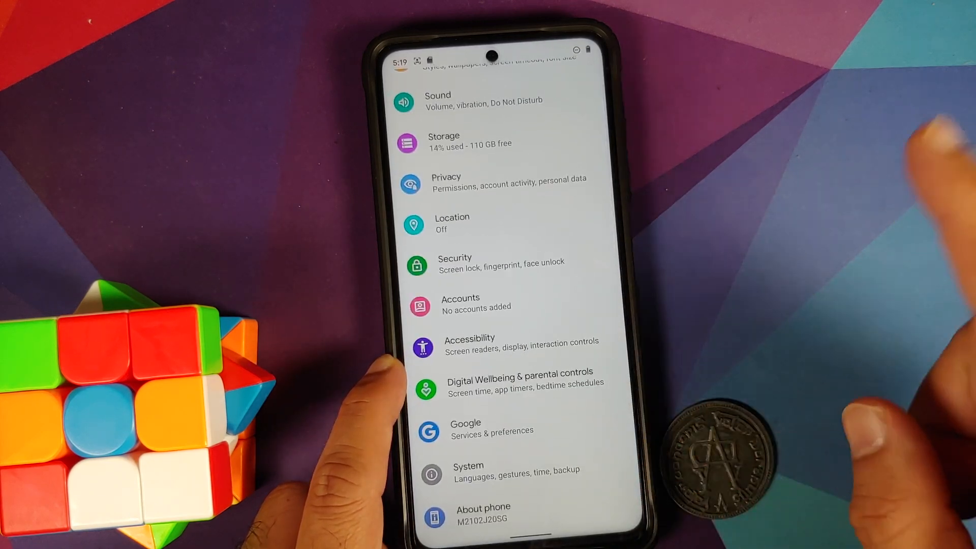
{"action": "left_click", "coordinate": [460, 302]}
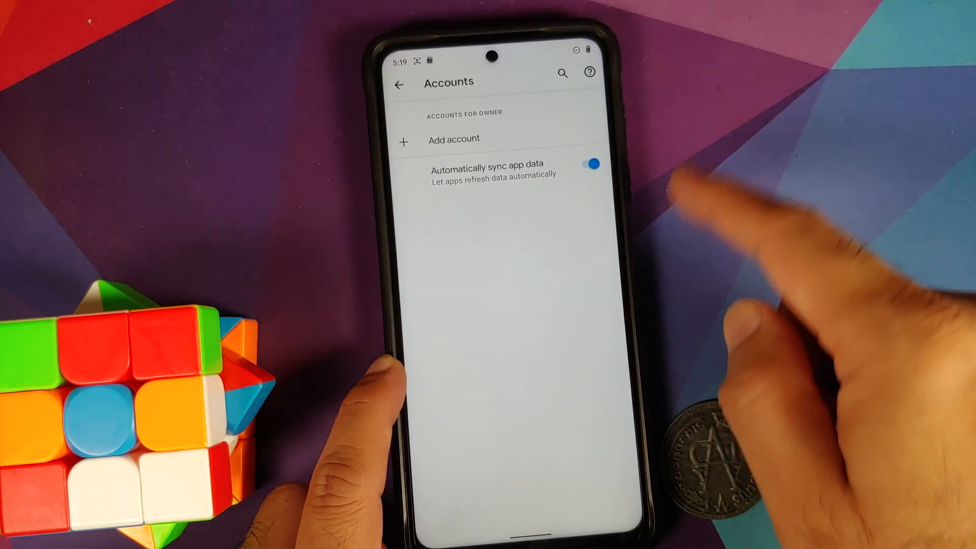
{"action": "left_click", "coordinate": [398, 84]}
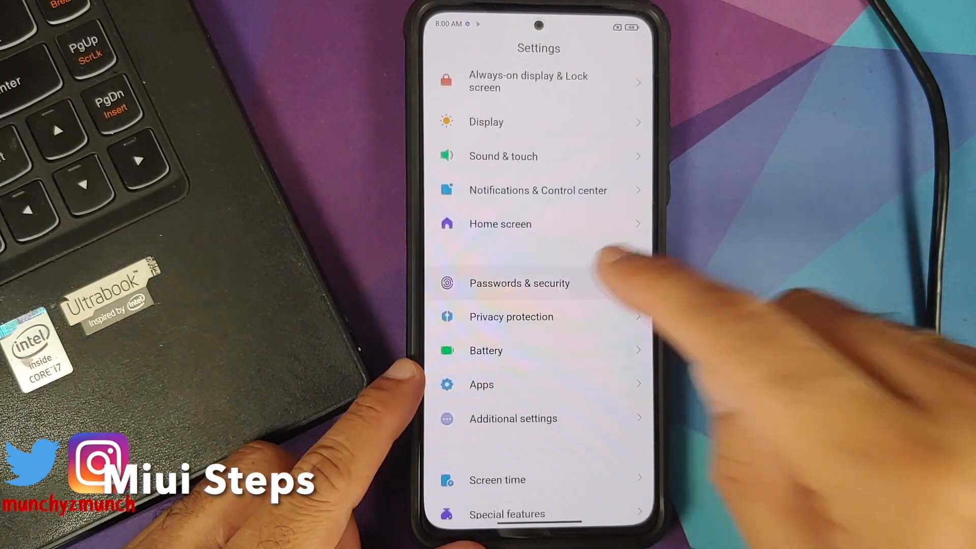
View MIUI's Passwords & security page, then bring up the power menu
{"action": "left_click", "coordinate": [520, 283]}
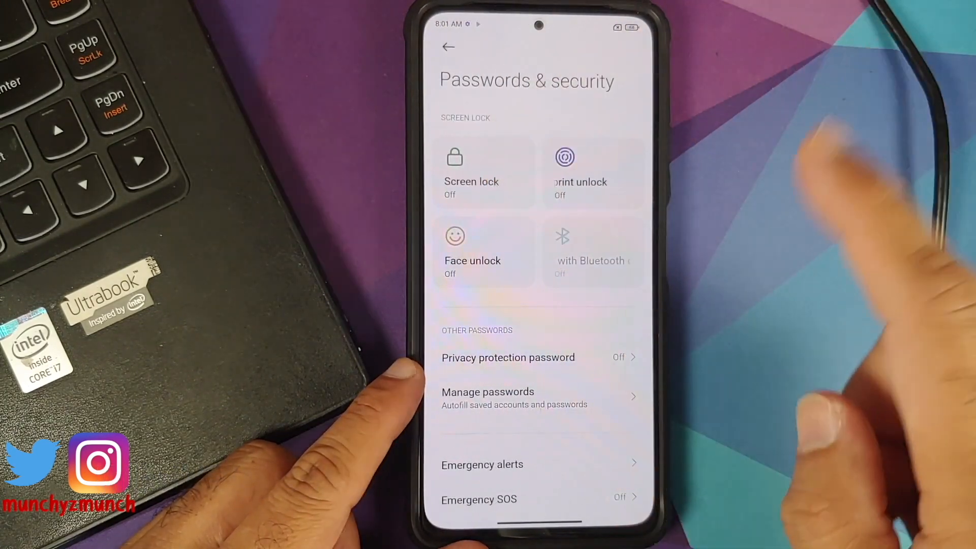
{"action": "left_click", "coordinate": [449, 47]}
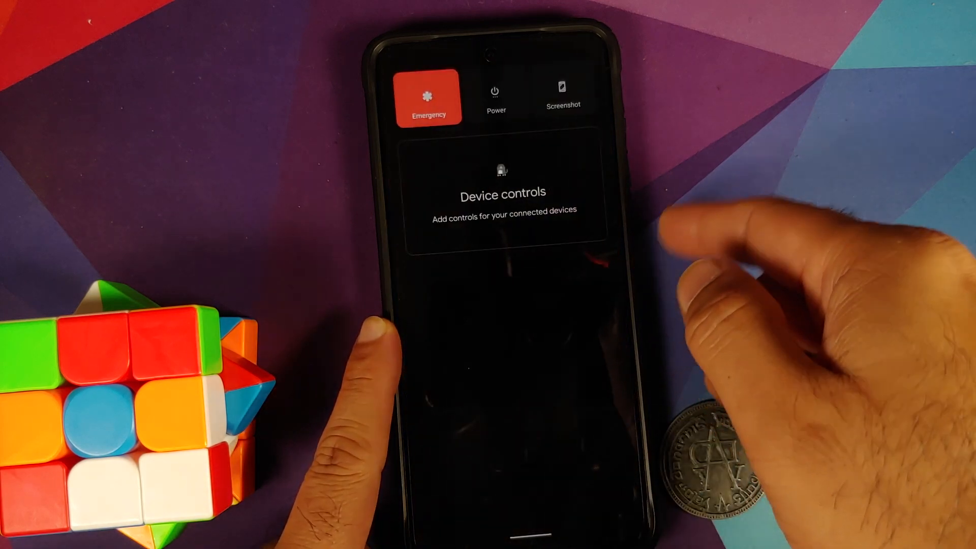
Power the phone off from the power menu so it boots into TWRP recovery
{"action": "left_click", "coordinate": [496, 97]}
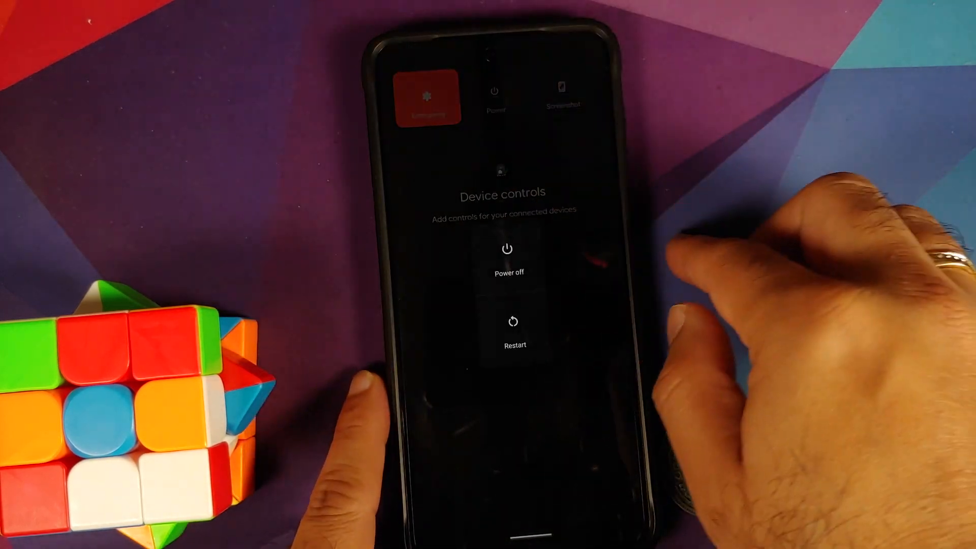
{"action": "left_click", "coordinate": [509, 261]}
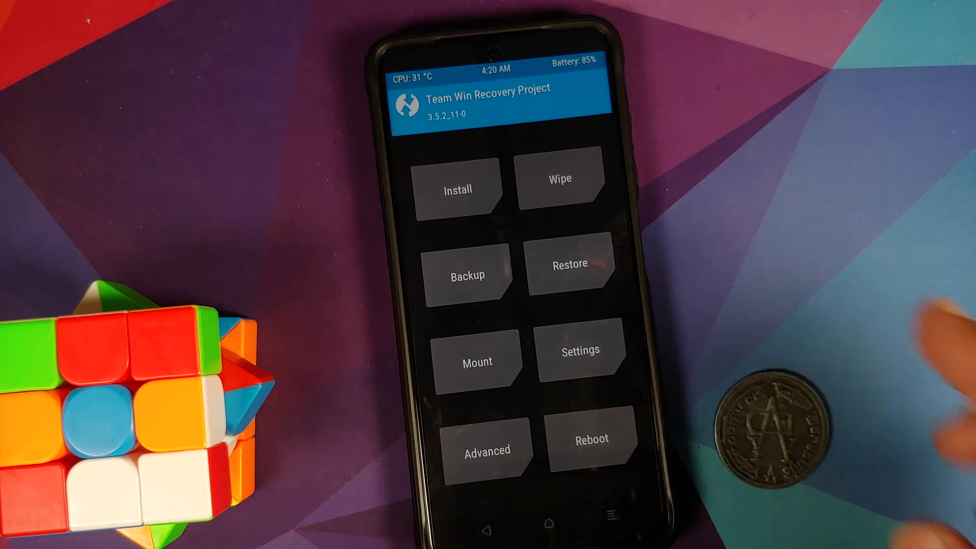
Swipe-wipe data, cache and Dalvik cache in TWRP, then return to the recovery home
{"action": "left_click", "coordinate": [458, 189]}
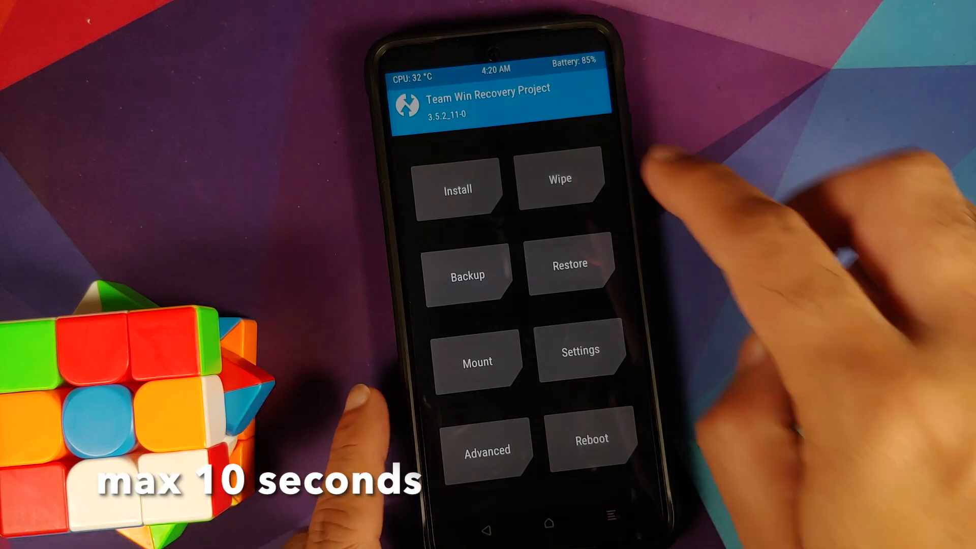
{"action": "left_click", "coordinate": [558, 180]}
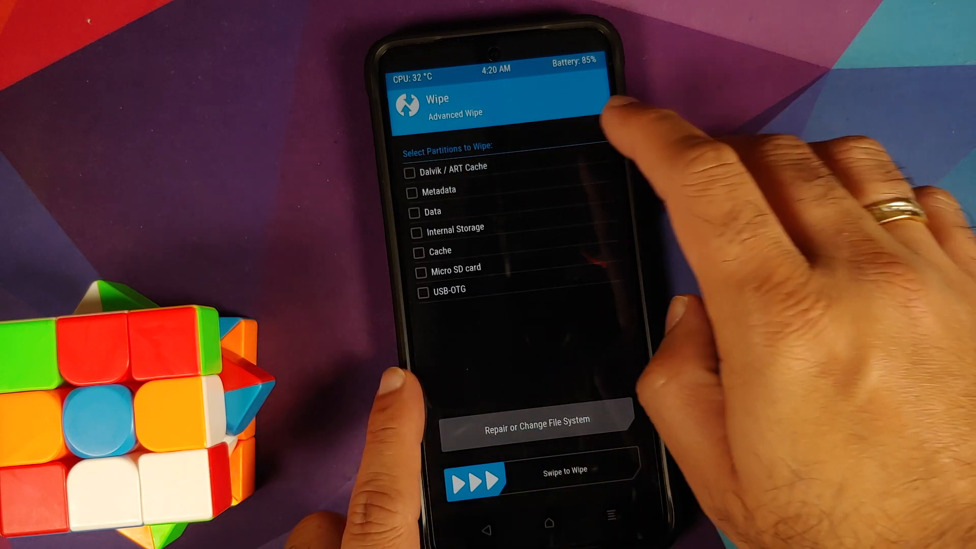
{"action": "left_click", "coordinate": [413, 212]}
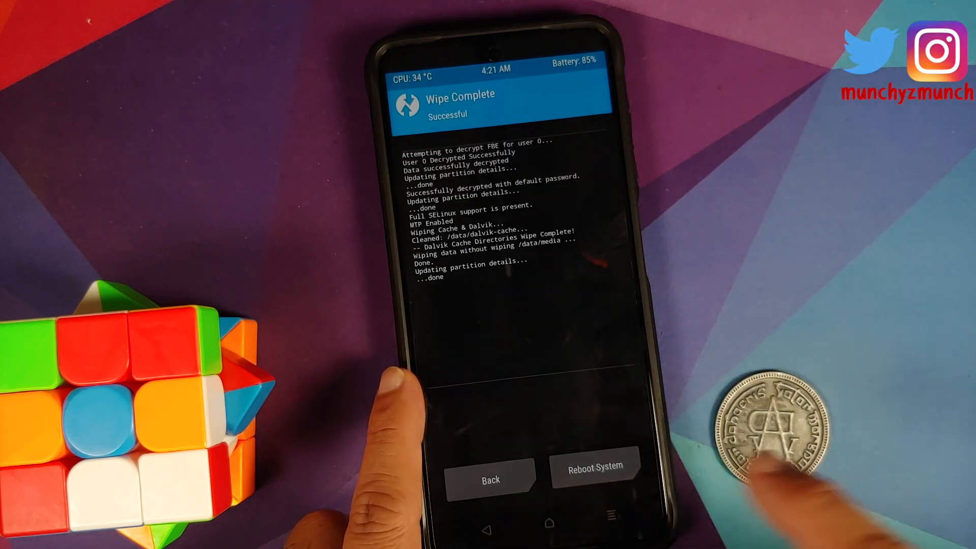
{"action": "left_click", "coordinate": [490, 479]}
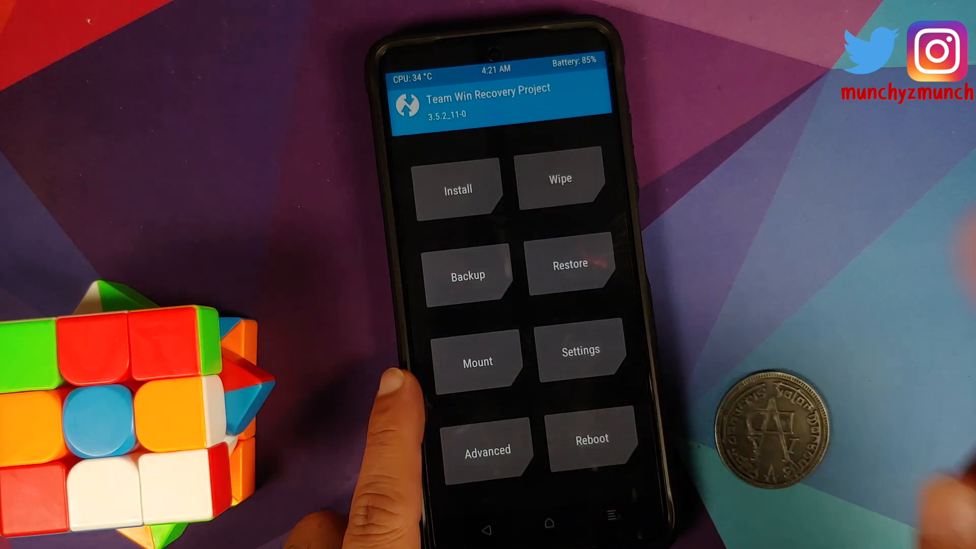
Review the Mount partition list with Metadata and Cache checked, then enter Install
{"action": "left_click", "coordinate": [478, 361]}
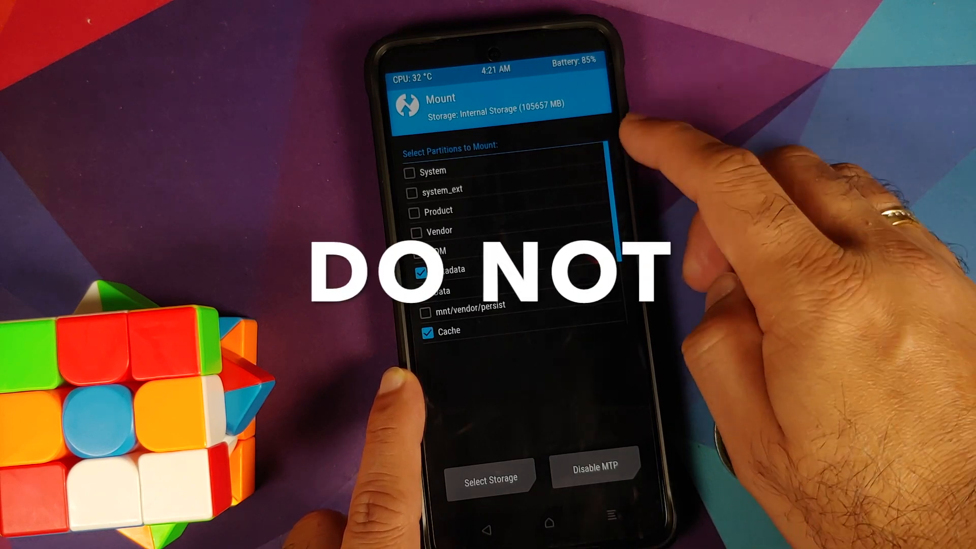
{"action": "left_click", "coordinate": [426, 291]}
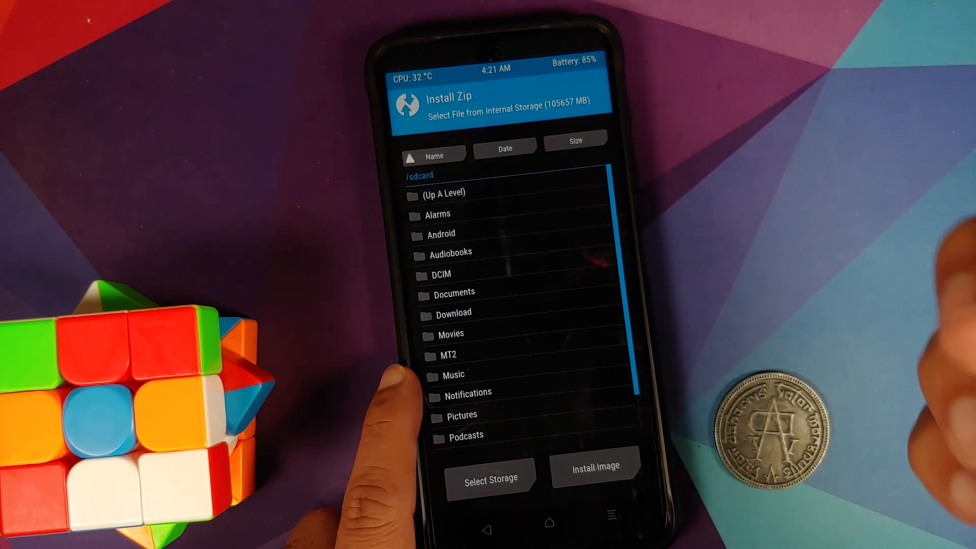
Select Pixel5_Beta5_Android12_POCOX3PRO.zip in Download and swipe to confirm flash
{"action": "left_click", "coordinate": [456, 313]}
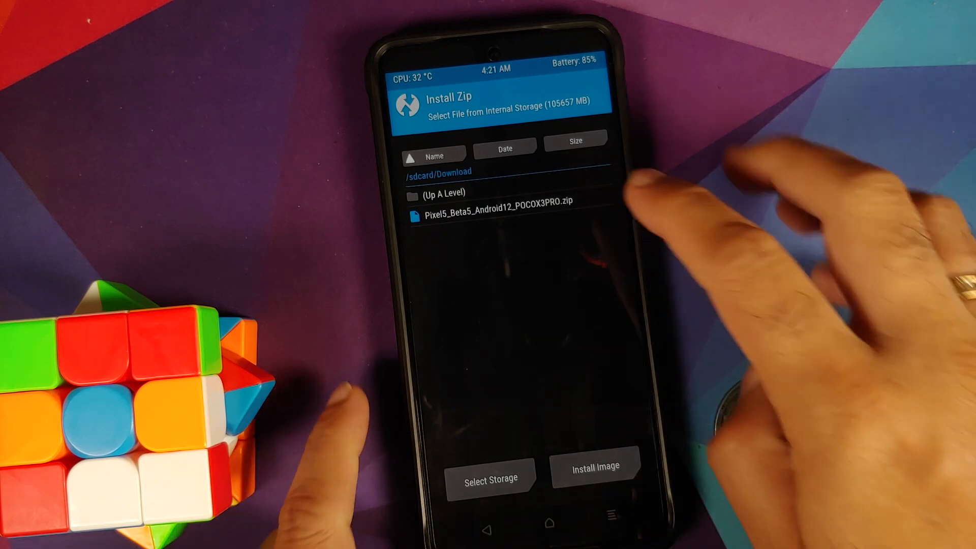
{"action": "left_click", "coordinate": [494, 215]}
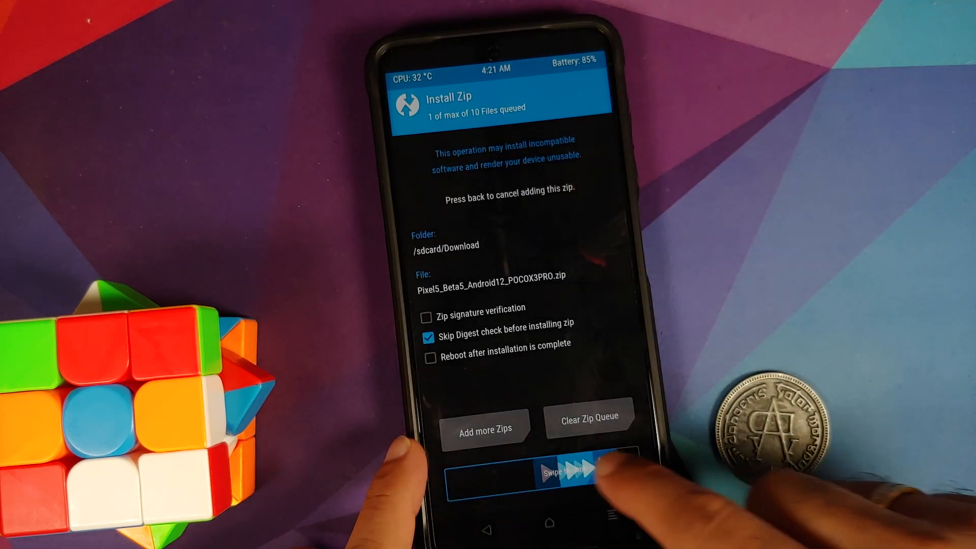
{"action": "left_click_drag", "start_coordinate": [517, 471], "coordinate": [598, 472]}
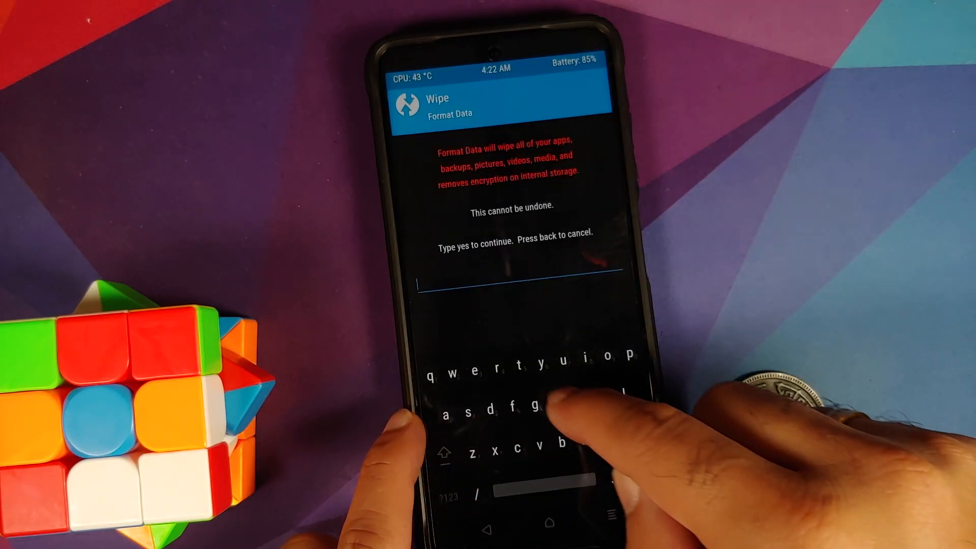
Confirm Format Data with 'yes' so the data partition is formatted
{"action": "type", "text": "yes"}
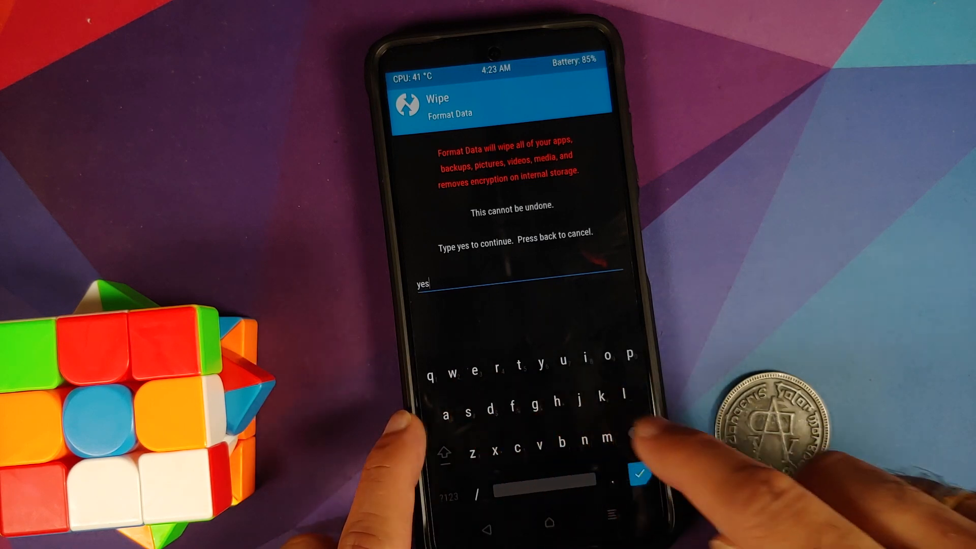
{"action": "left_click", "coordinate": [641, 473]}
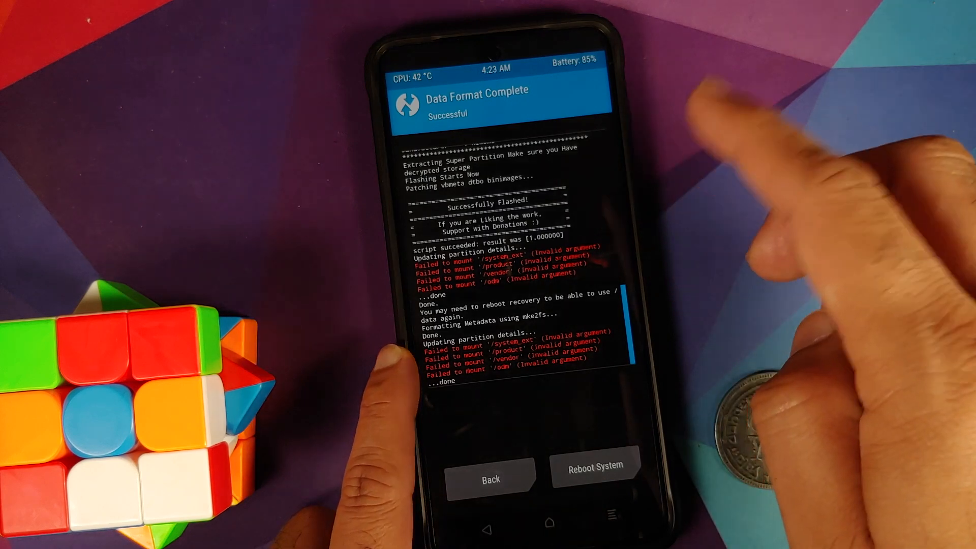
Reboot into the new Android 12 Beta system and accept the beta program notice
{"action": "left_click", "coordinate": [594, 465]}
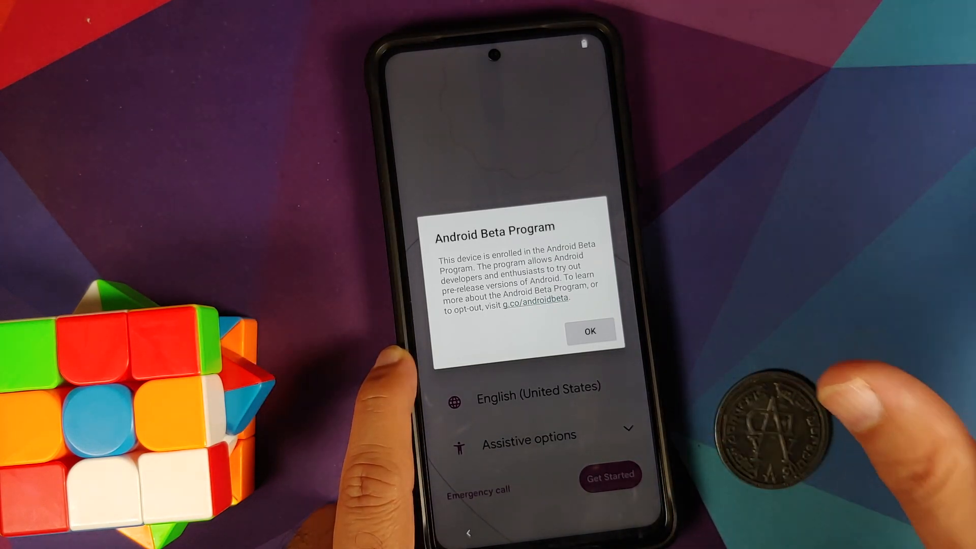
{"action": "left_click", "coordinate": [589, 330]}
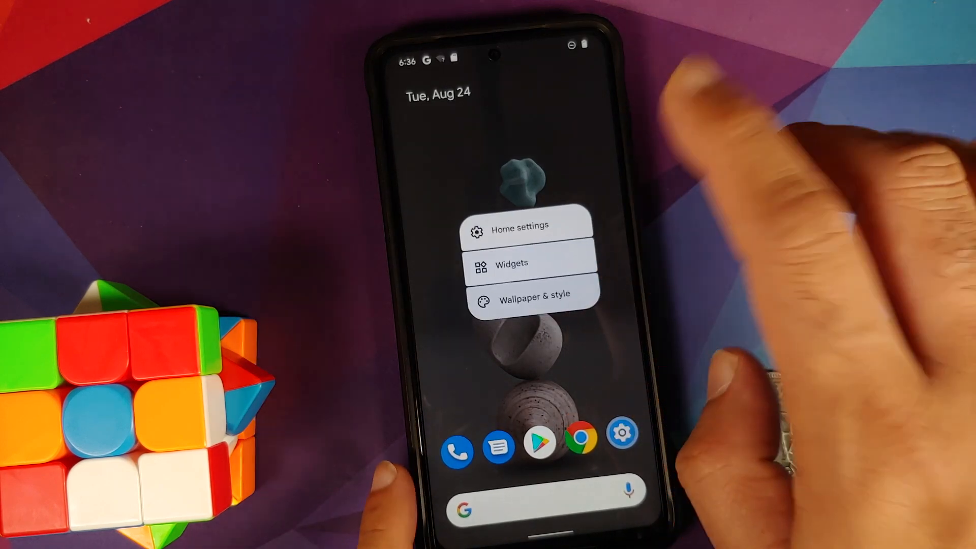
Place the Clock widget from the widget picker onto the home screen
{"action": "left_click", "coordinate": [511, 263]}
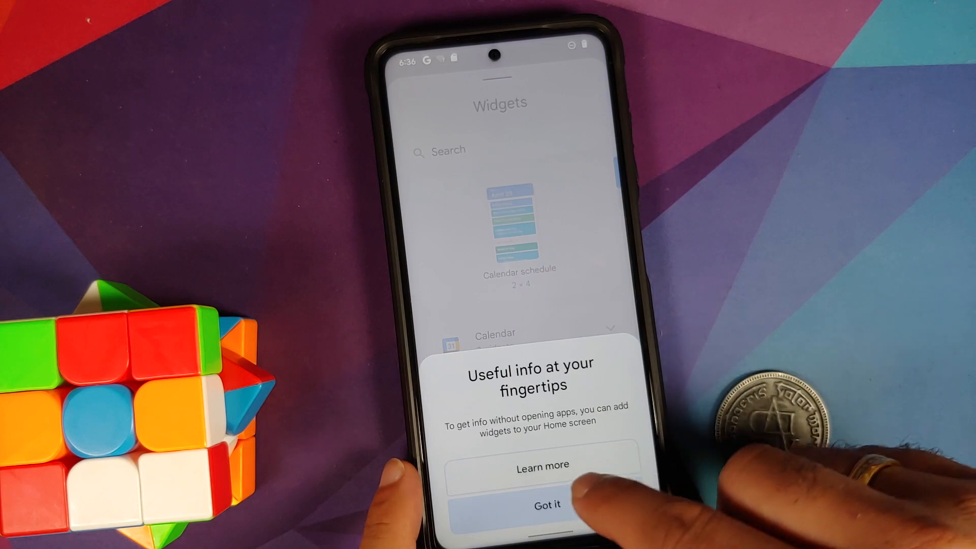
{"action": "left_click", "coordinate": [547, 503]}
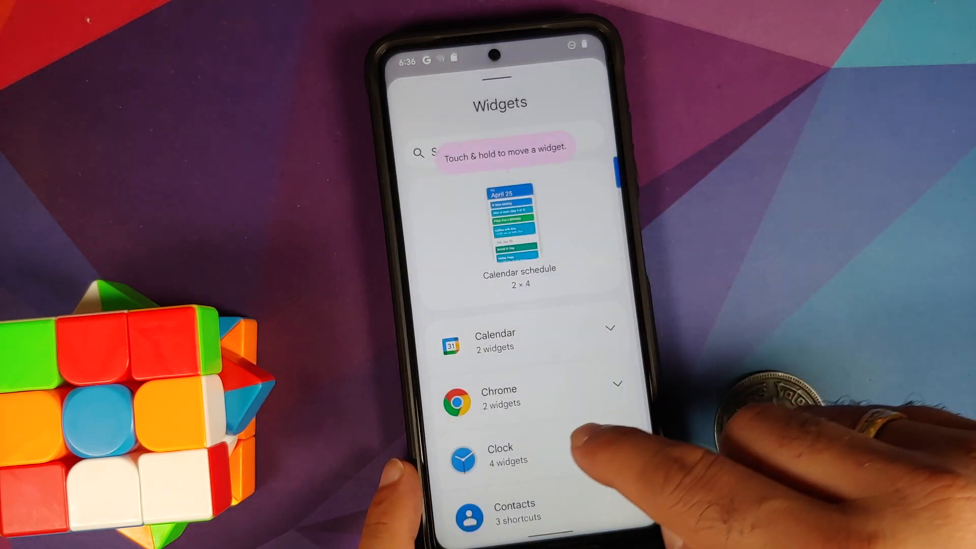
{"action": "left_click", "coordinate": [499, 455]}
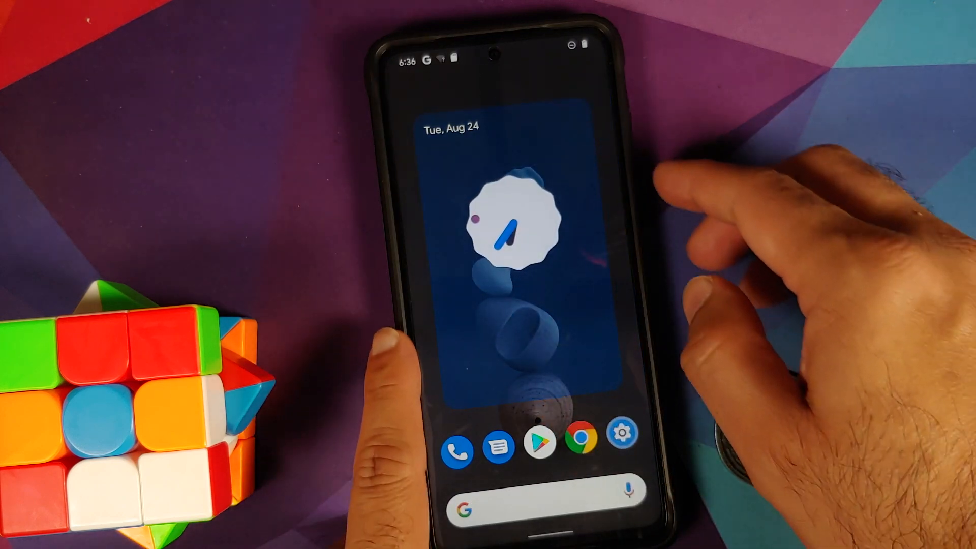
{"action": "left_click", "coordinate": [621, 431]}
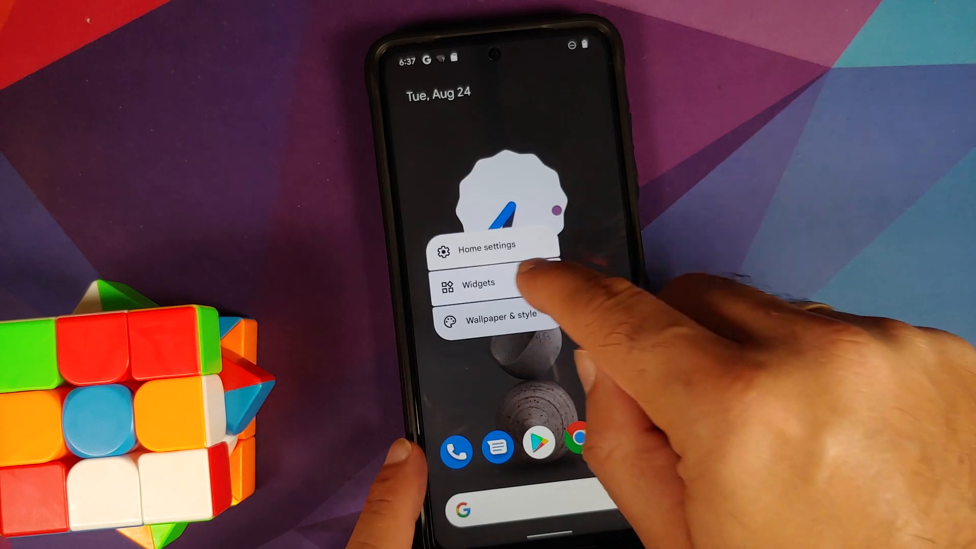
Locate the Android S Easter Egg in the widget picker and show the A1-500 colour value
{"action": "left_click", "coordinate": [478, 284]}
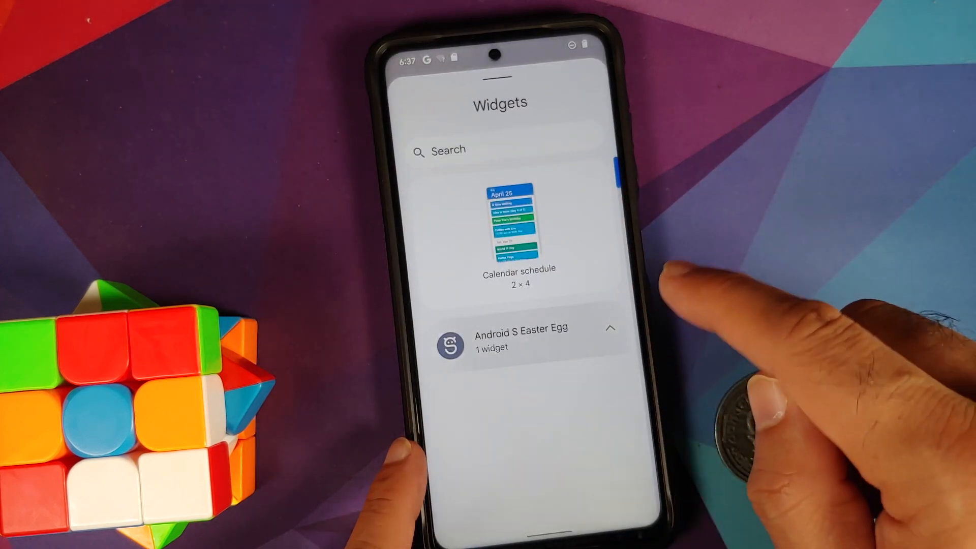
{"action": "scroll", "scroll_direction": "down", "scroll_amount": 3}
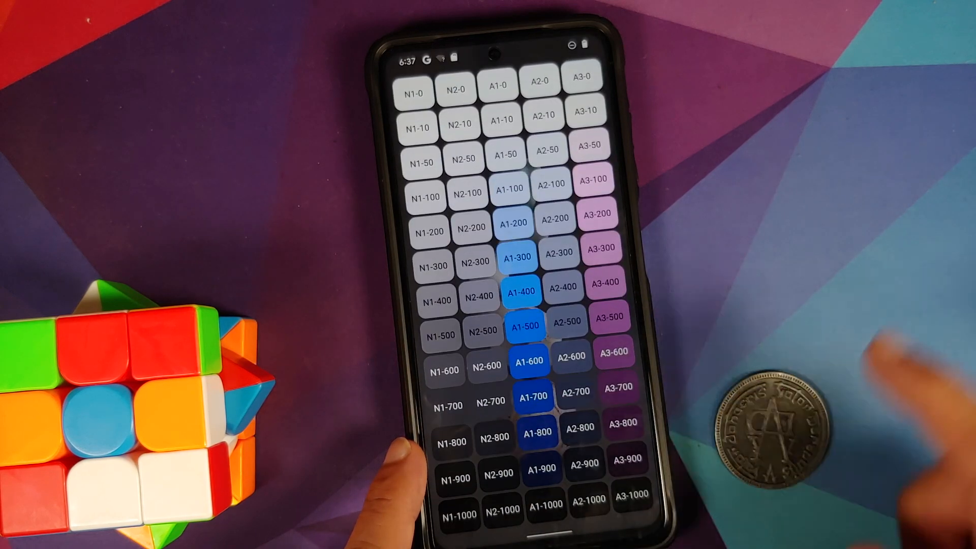
{"action": "left_click", "coordinate": [524, 325]}
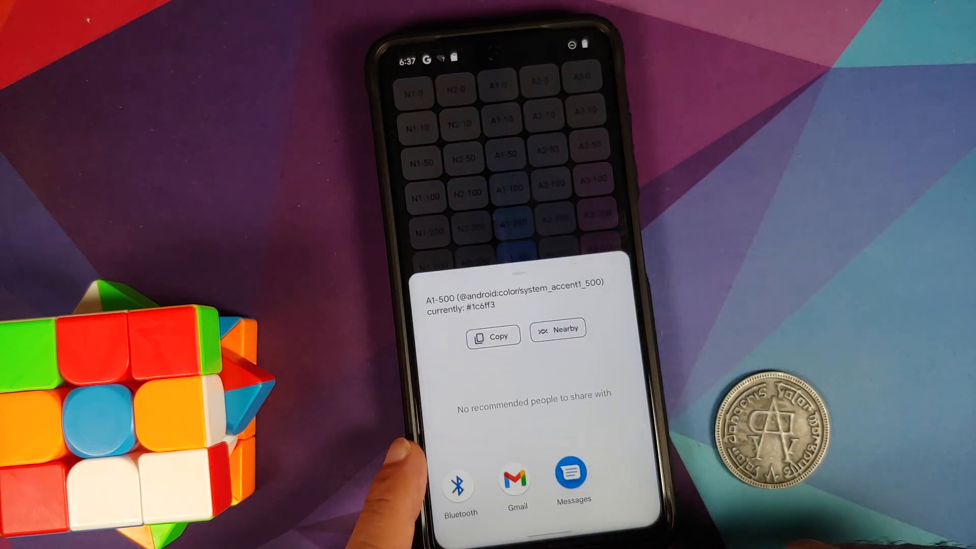